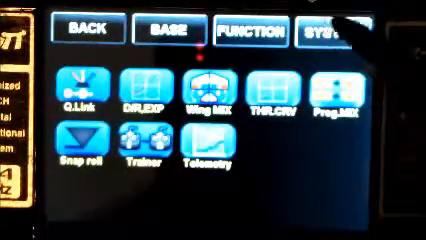
{"action": "left_click", "coordinate": [254, 28]}
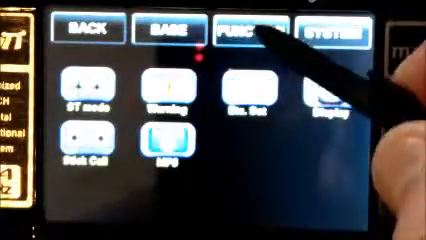
{"action": "left_click", "coordinate": [247, 30]}
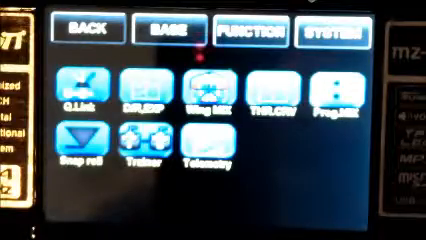